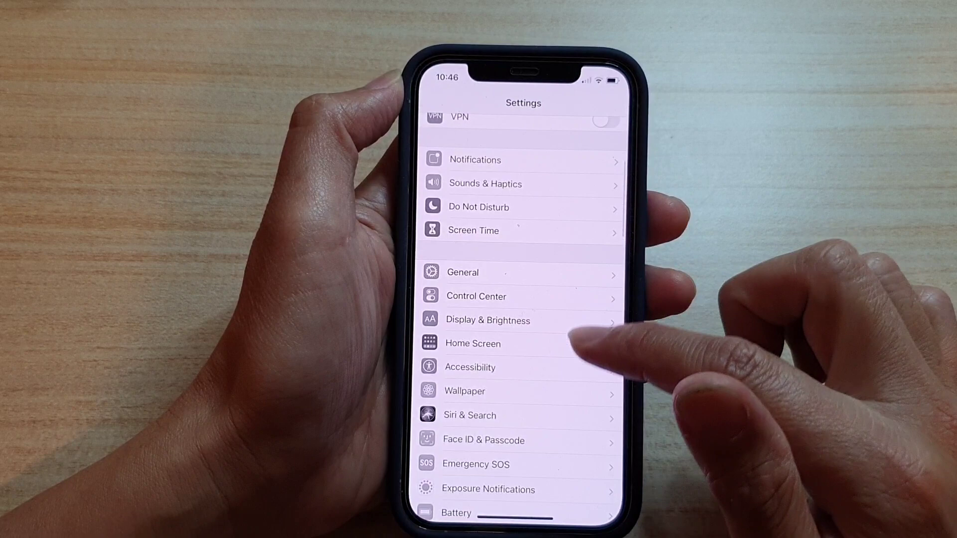
# Navigate to Accessibility and open the Color Filters page showing the Green/Red filter
pyautogui.click(470, 368)
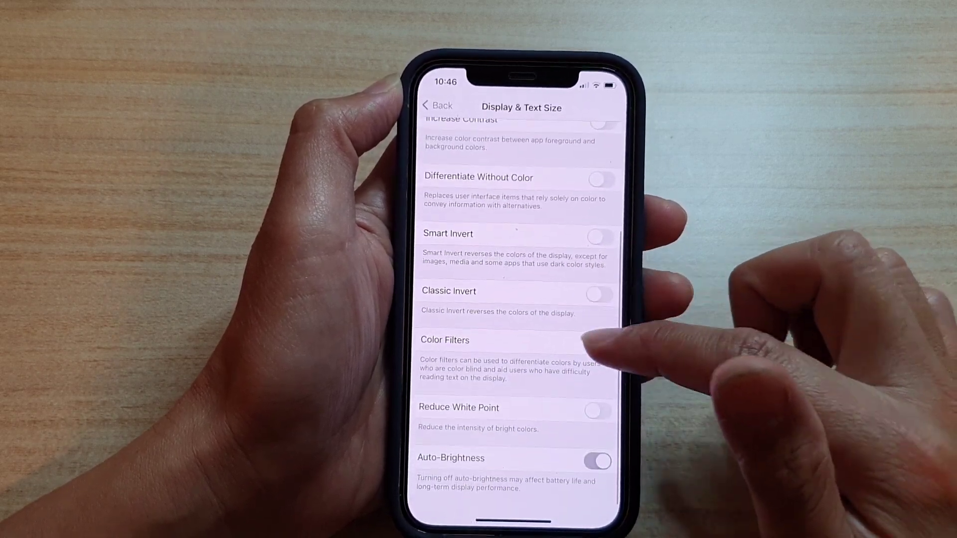
pyautogui.click(445, 341)
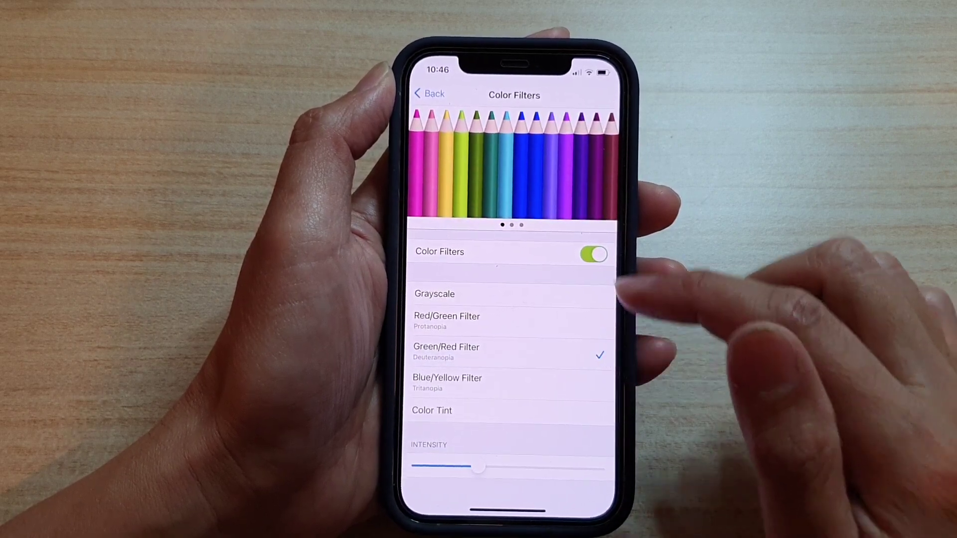
# Switch Color Filters off and return to the Accessibility list
pyautogui.click(594, 255)
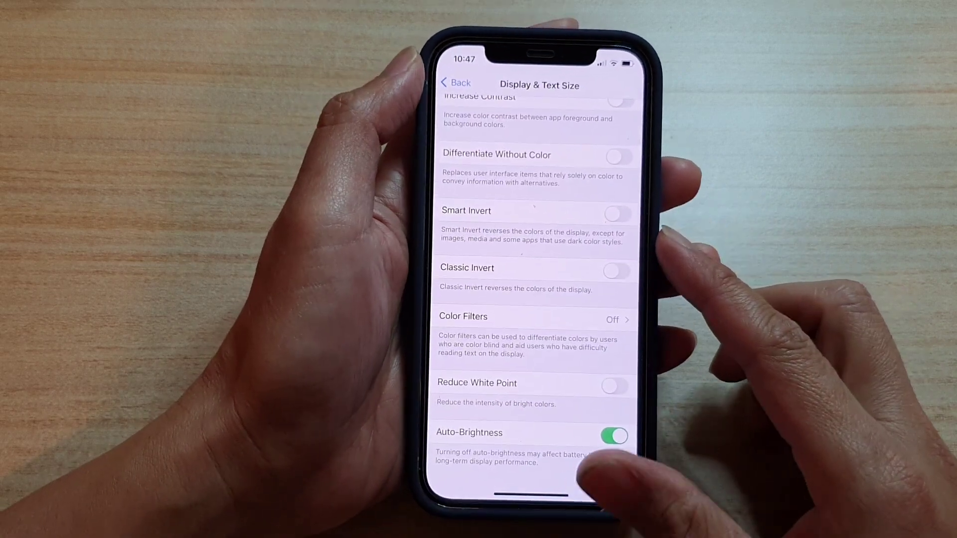
pyautogui.click(454, 82)
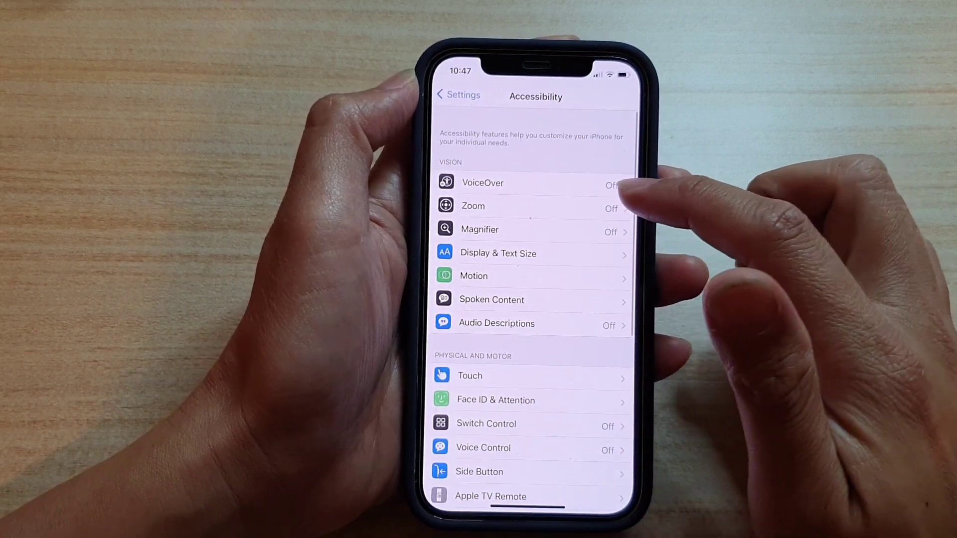
pyautogui.click(473, 206)
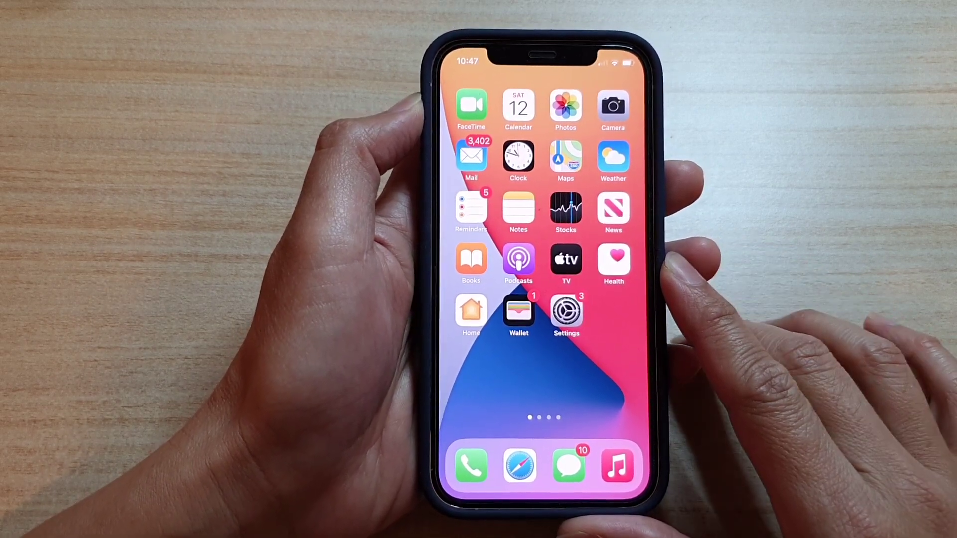
# Reopen Settings from the Home Screen to get back to the Zoom page
pyautogui.click(565, 311)
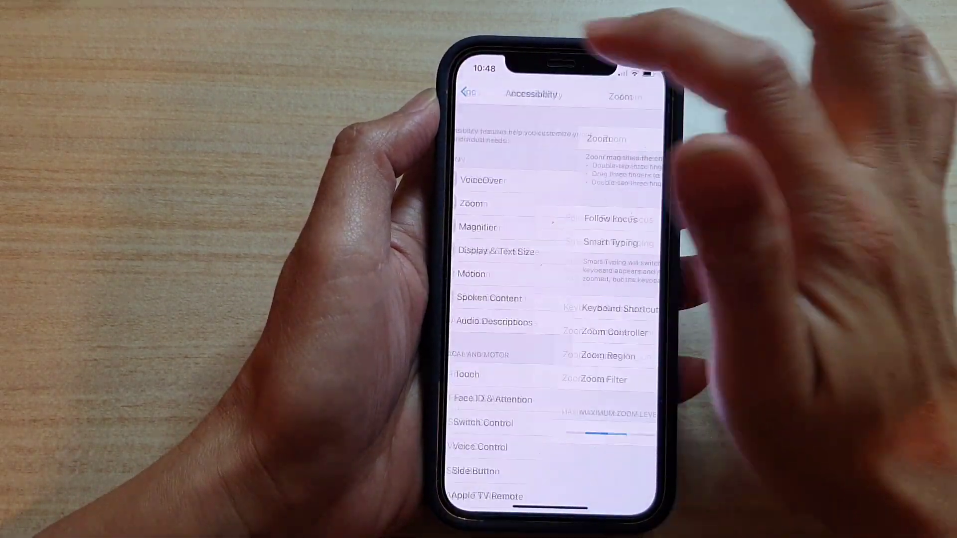